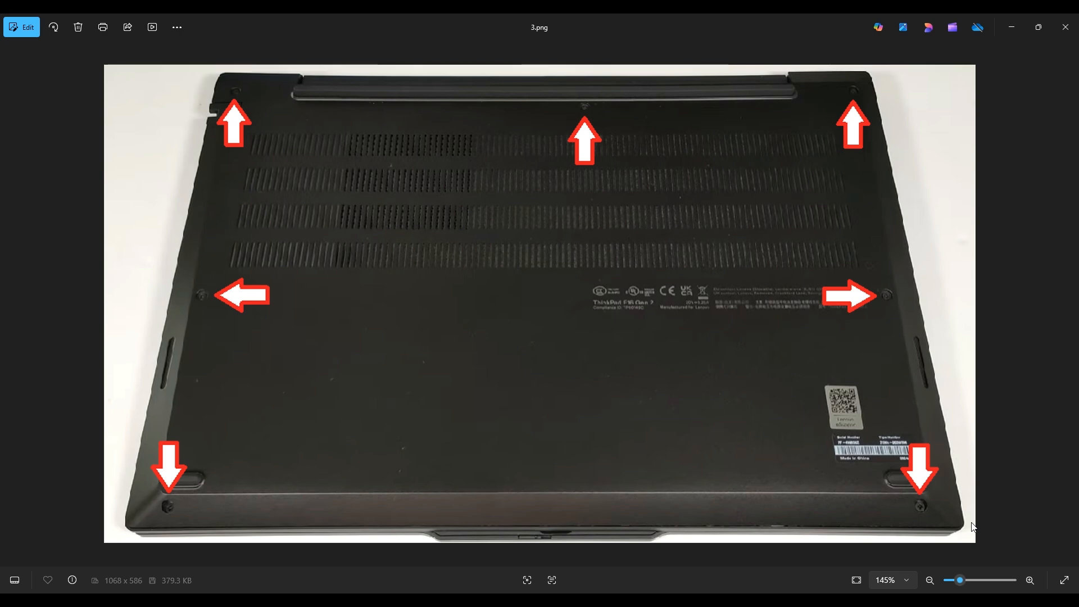
mouse_move(864, 82)
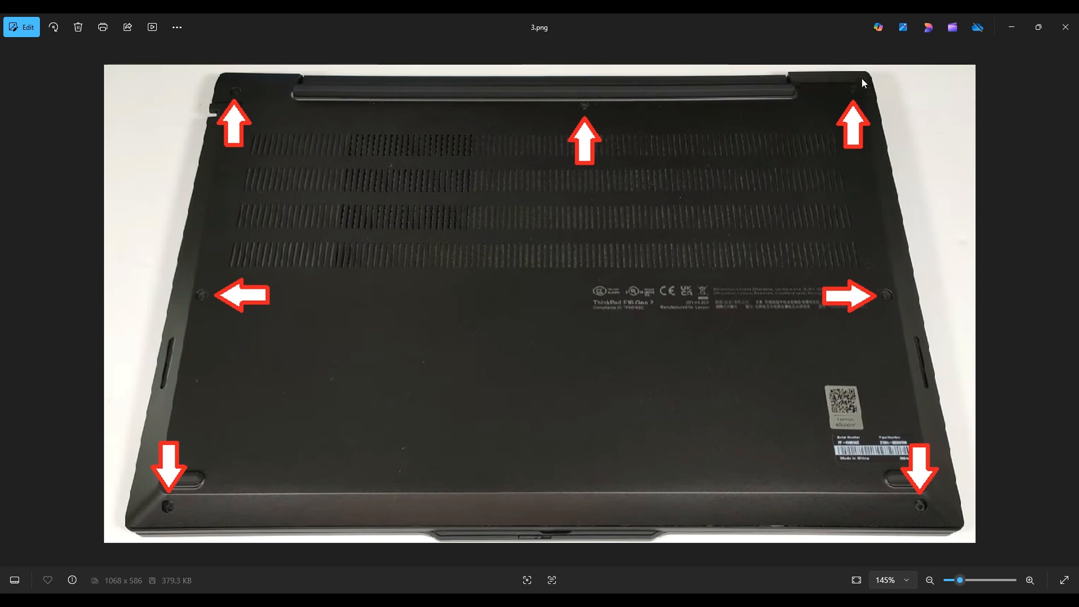
mouse_move(605, 82)
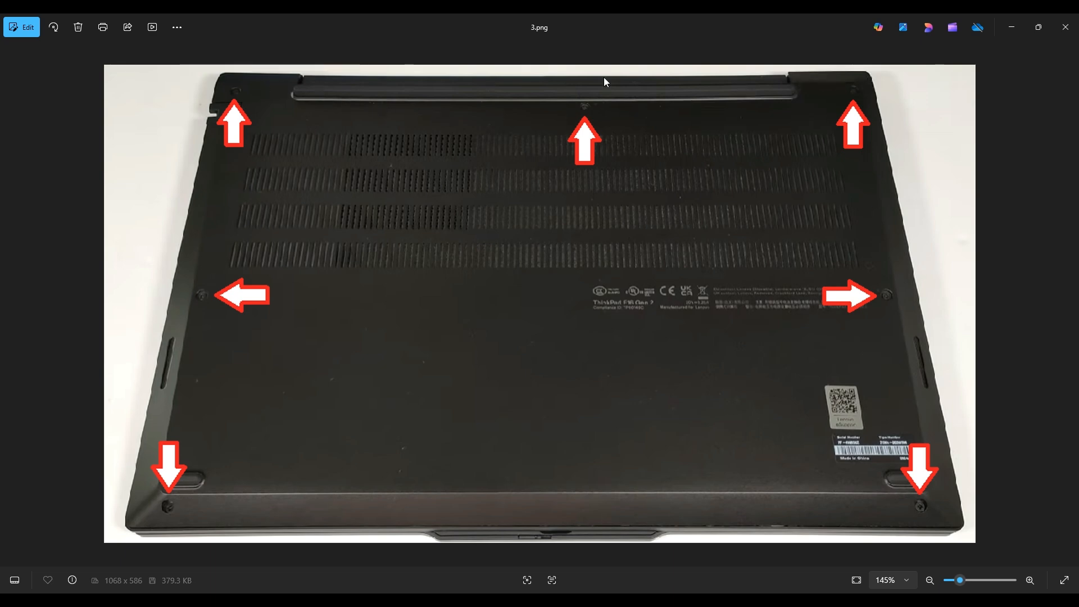
mouse_move(251, 86)
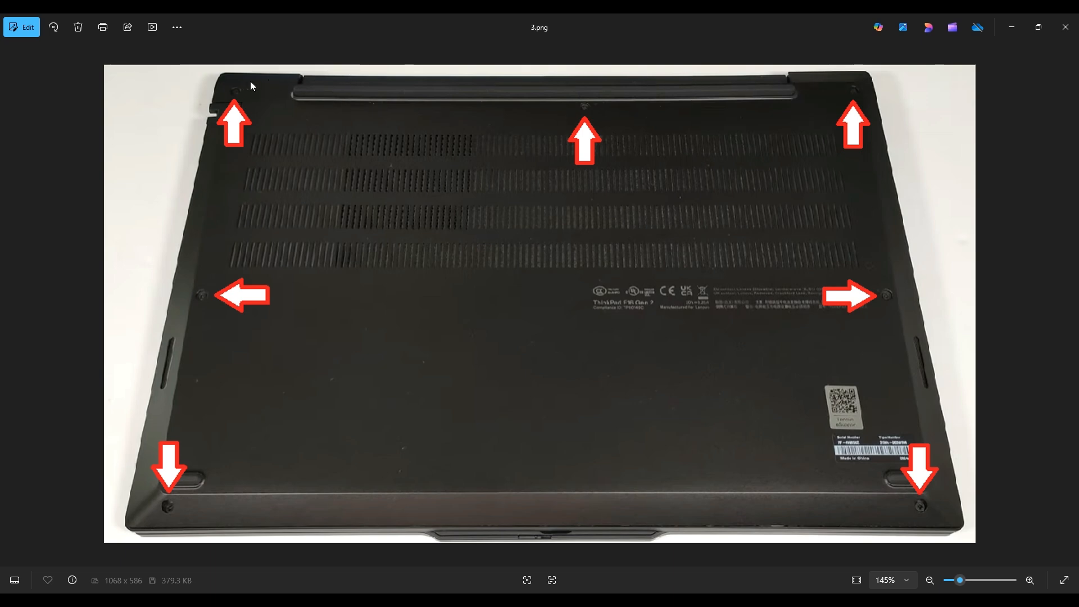
mouse_move(753, 97)
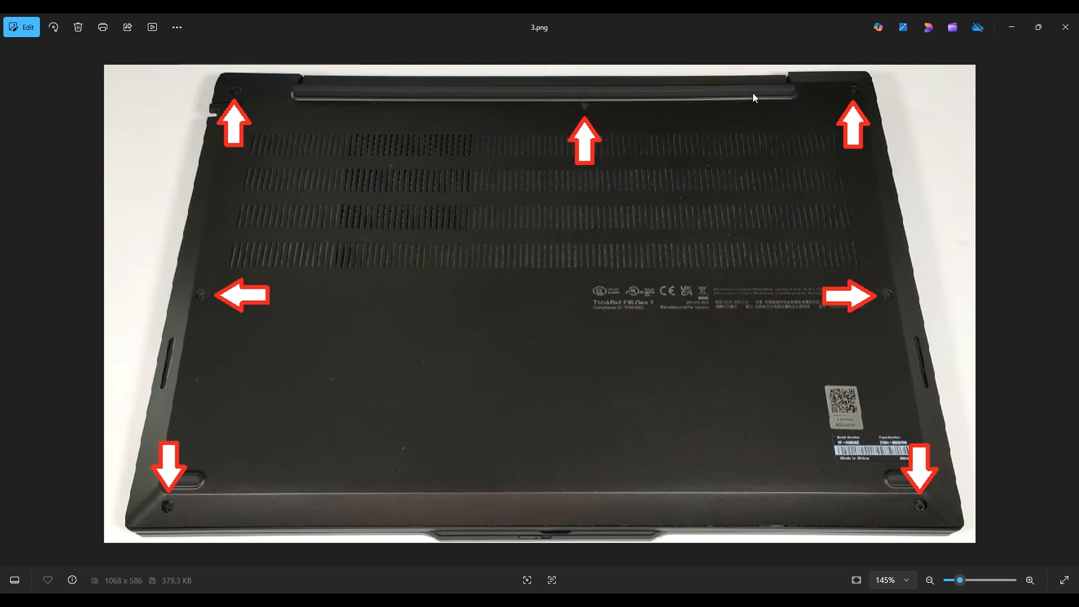
mouse_move(440, 101)
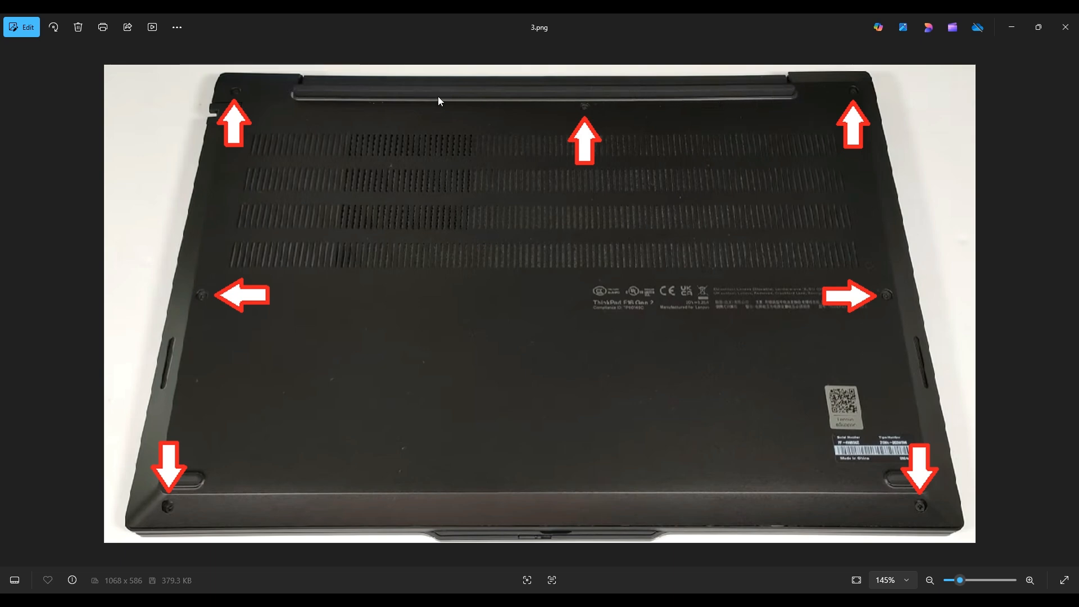
mouse_move(224, 249)
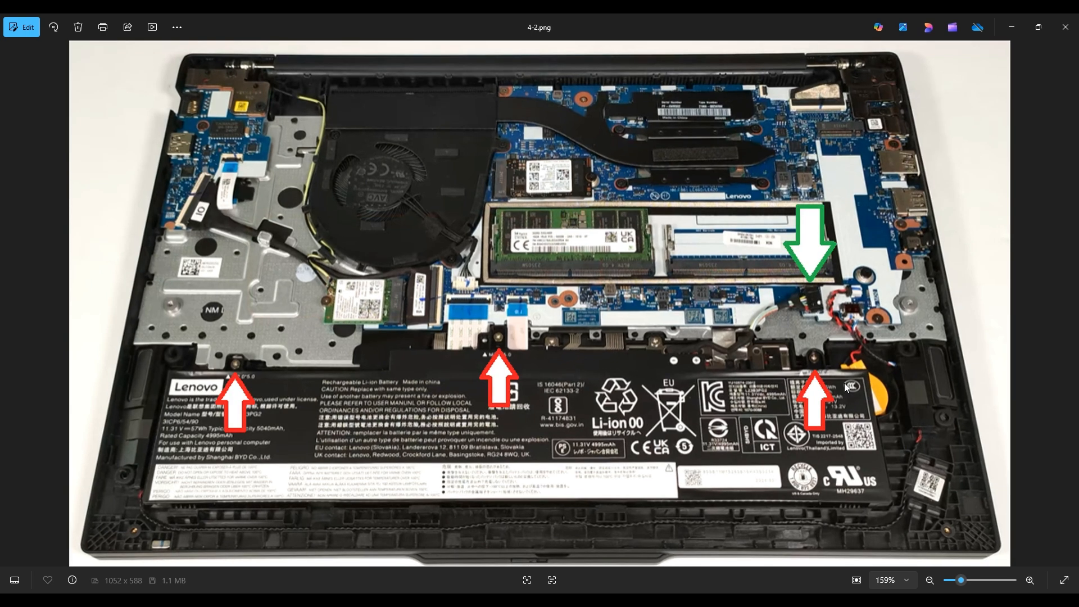
mouse_move(777, 396)
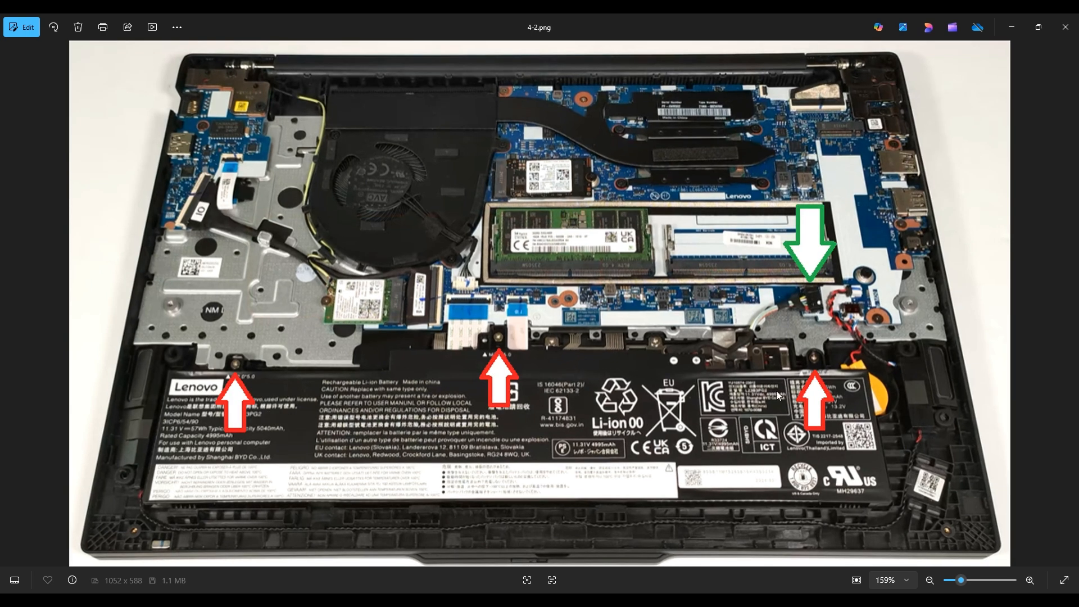
mouse_move(804, 333)
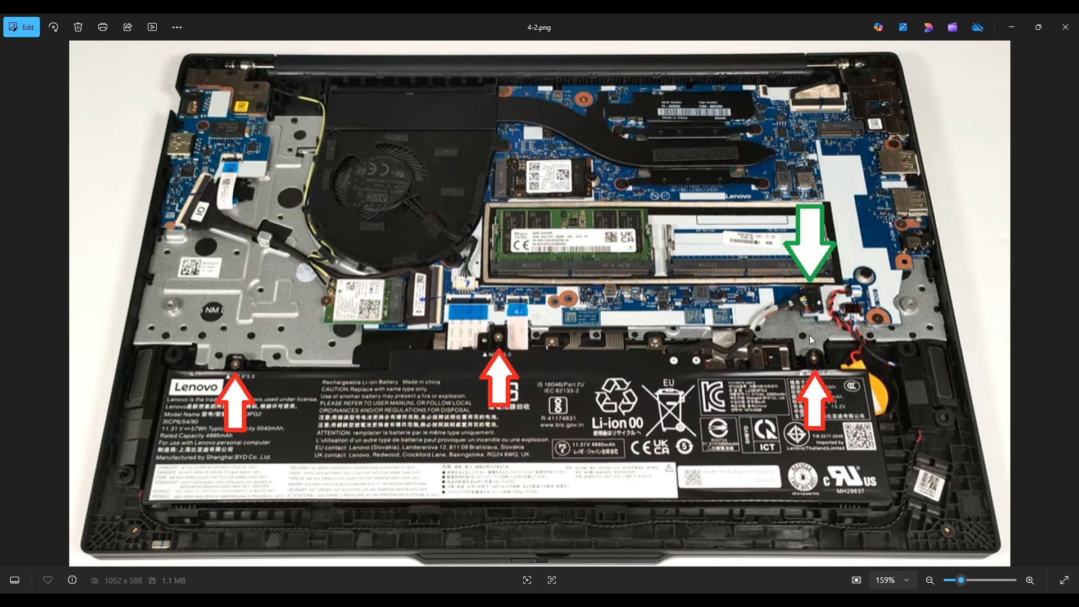
mouse_move(729, 301)
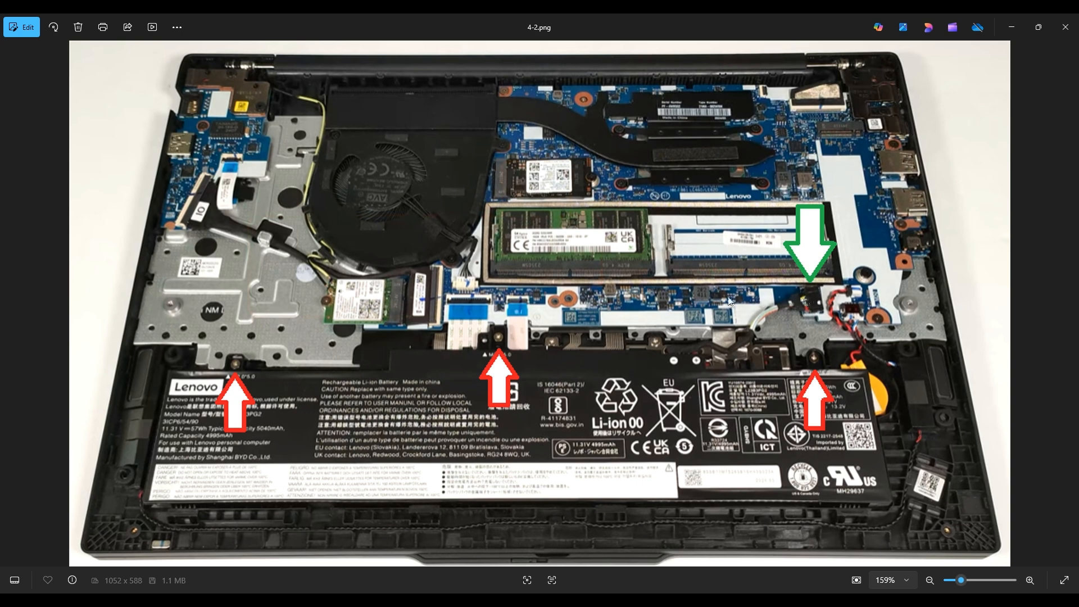
mouse_move(807, 330)
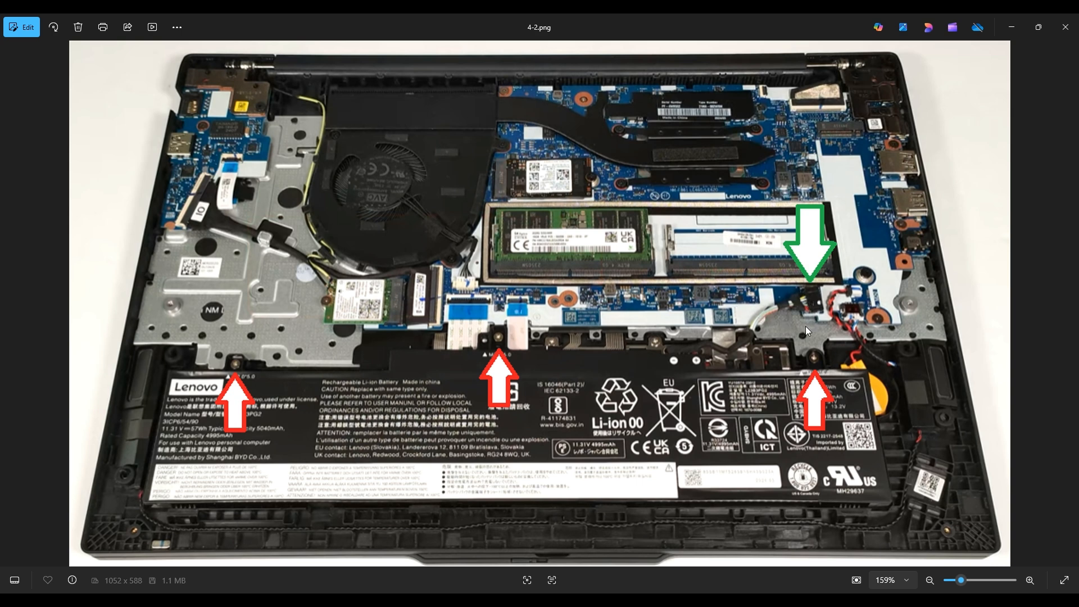
mouse_move(769, 313)
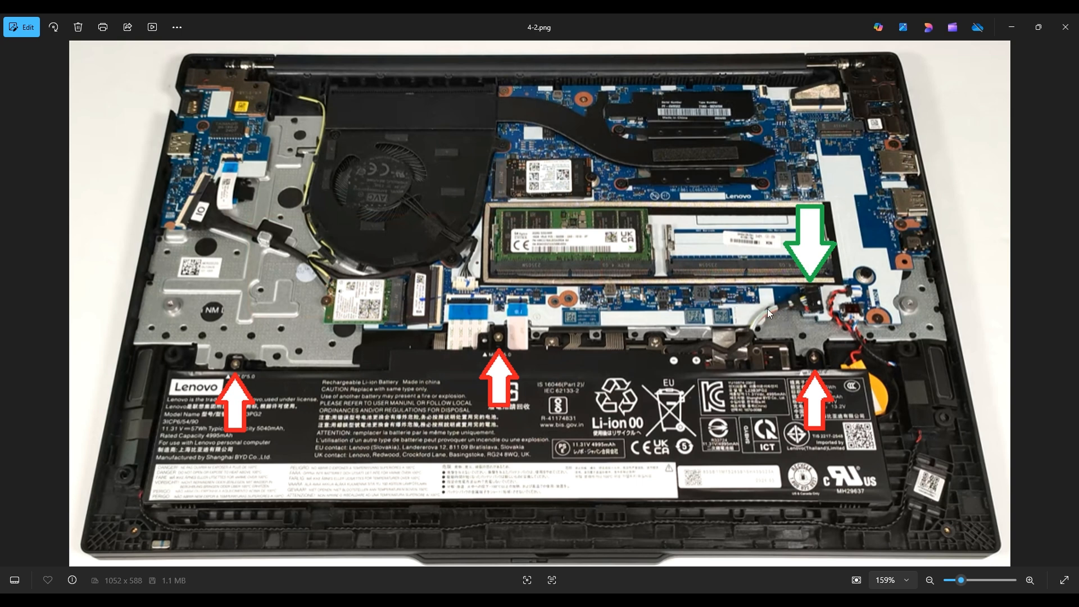
mouse_move(786, 319)
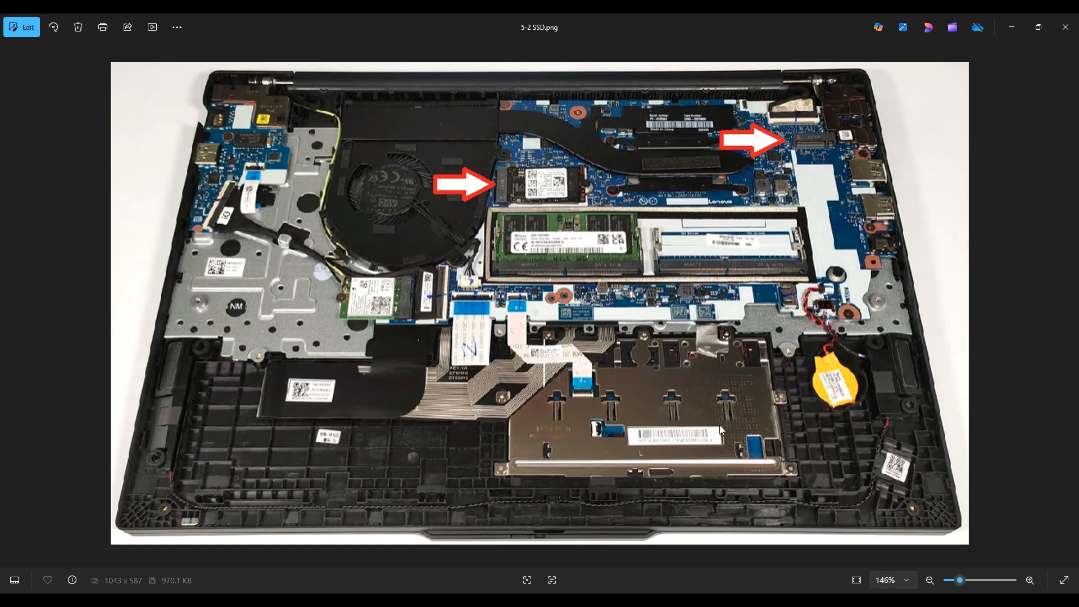
mouse_move(756, 159)
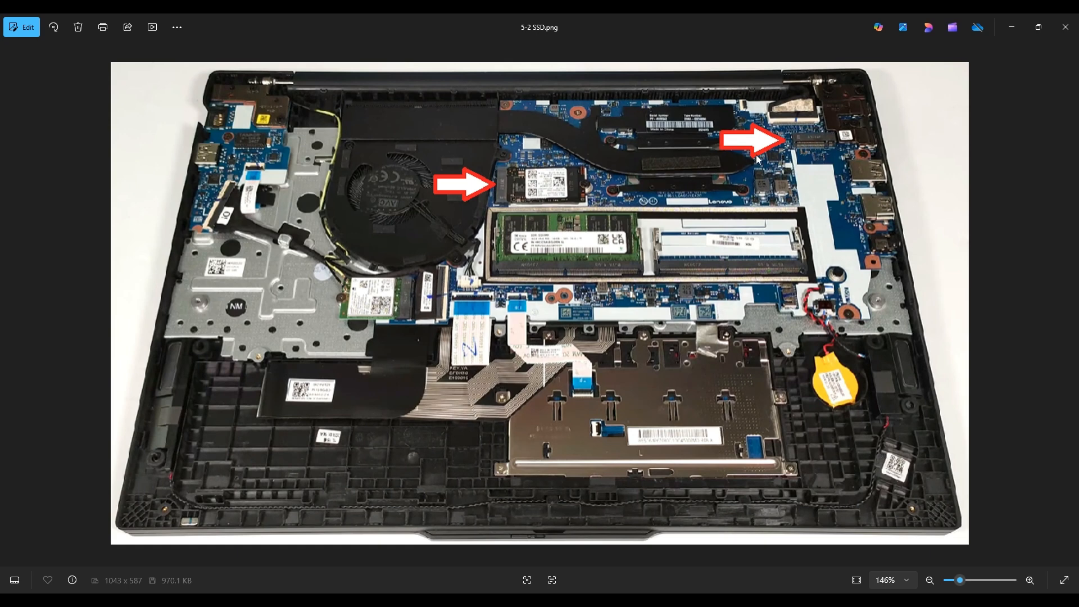
mouse_move(826, 259)
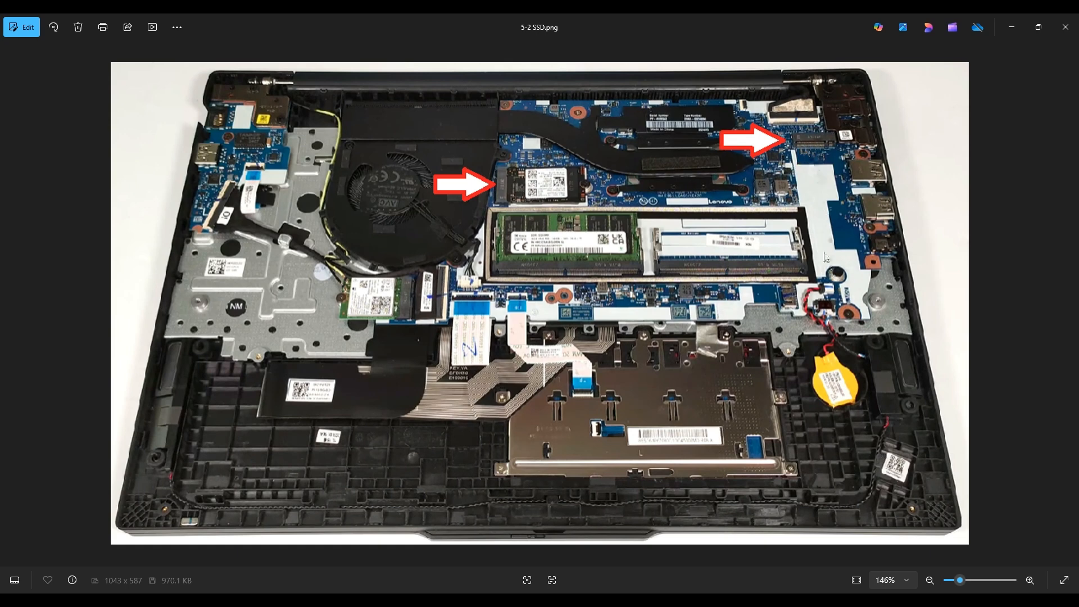
mouse_move(831, 247)
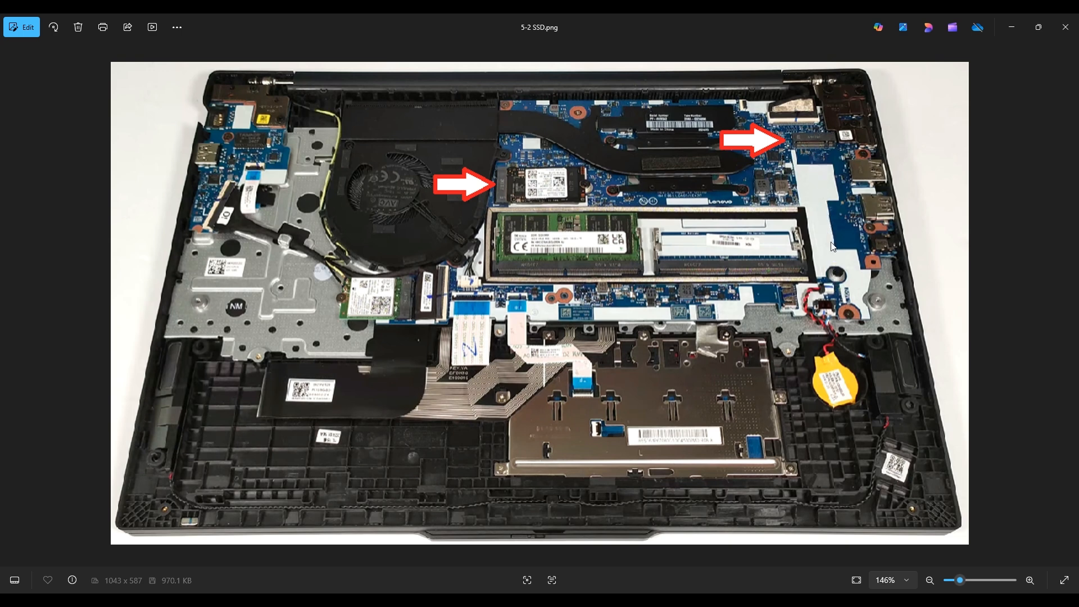
mouse_move(831, 271)
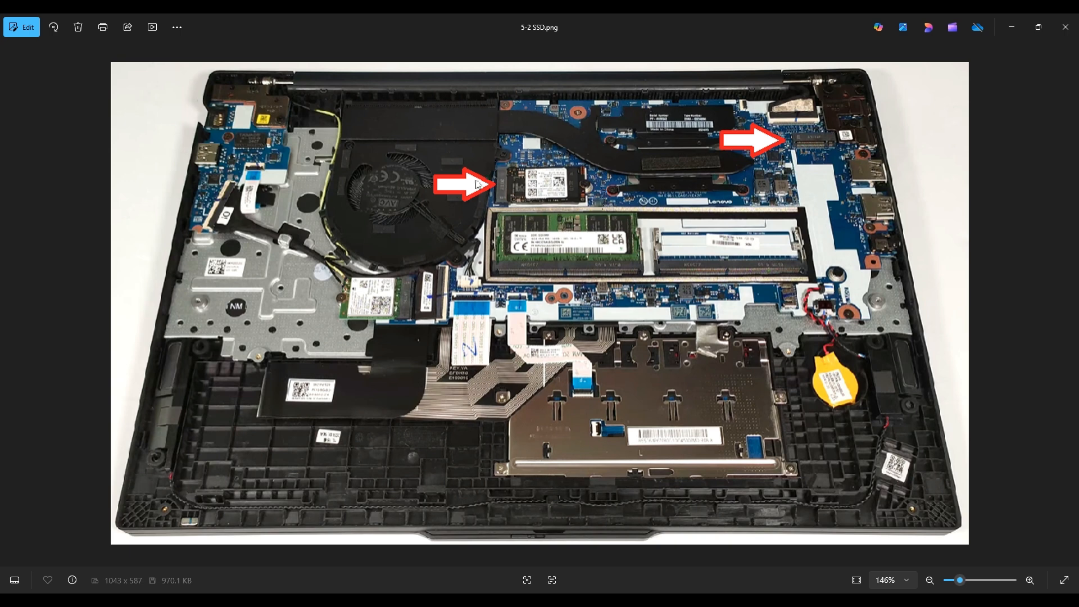
mouse_move(499, 198)
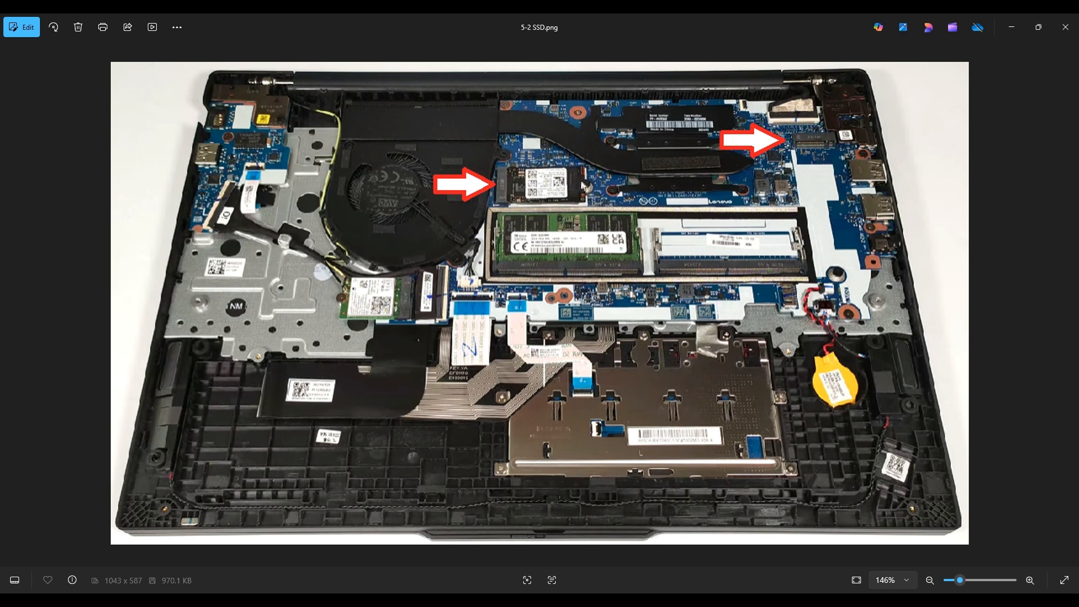
mouse_move(532, 162)
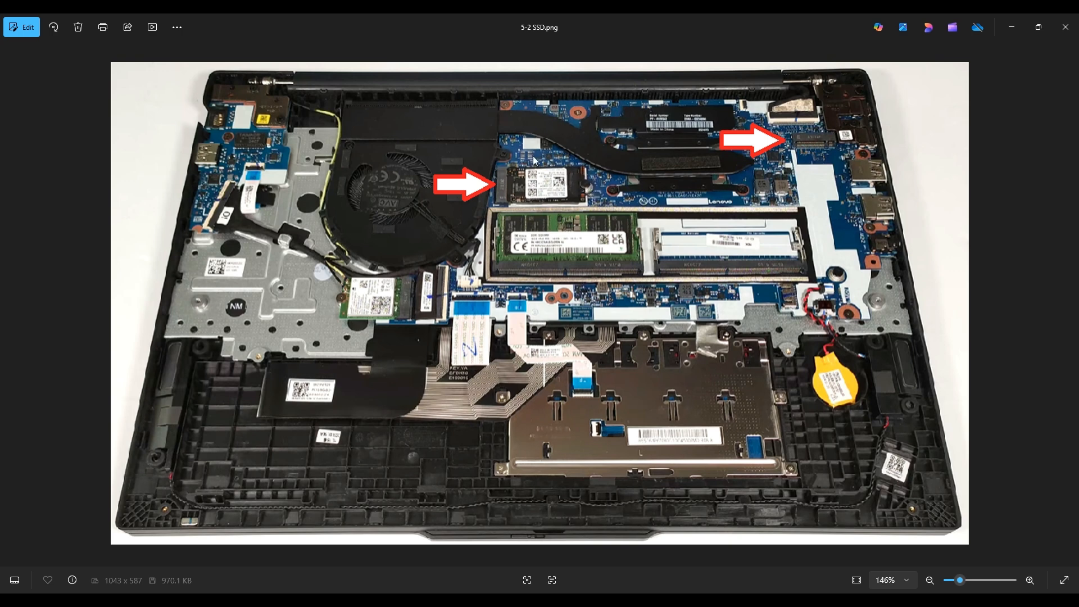
mouse_move(584, 172)
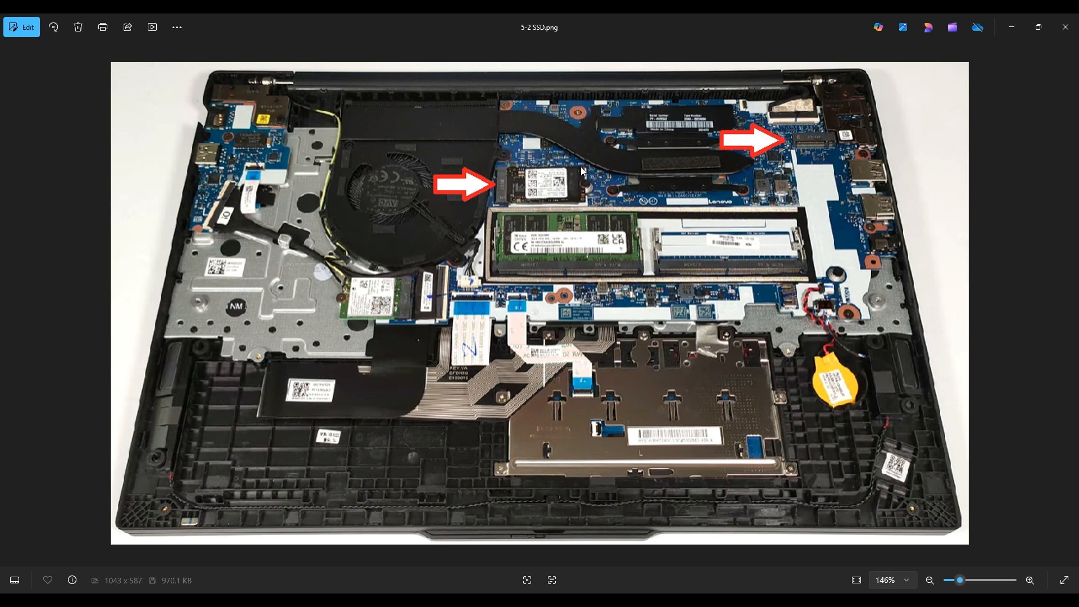
mouse_move(554, 207)
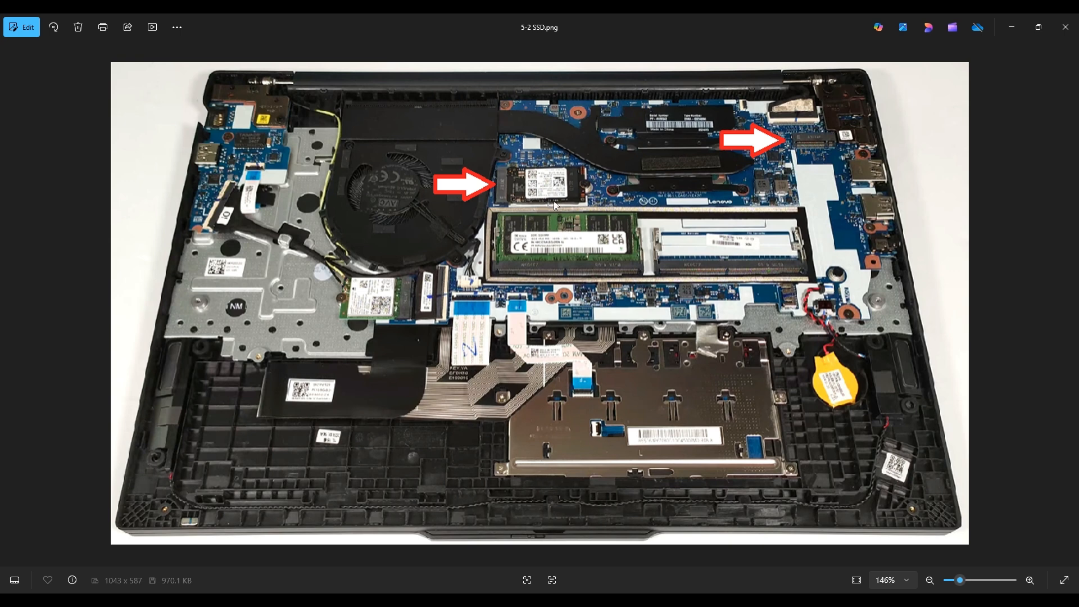
mouse_move(819, 168)
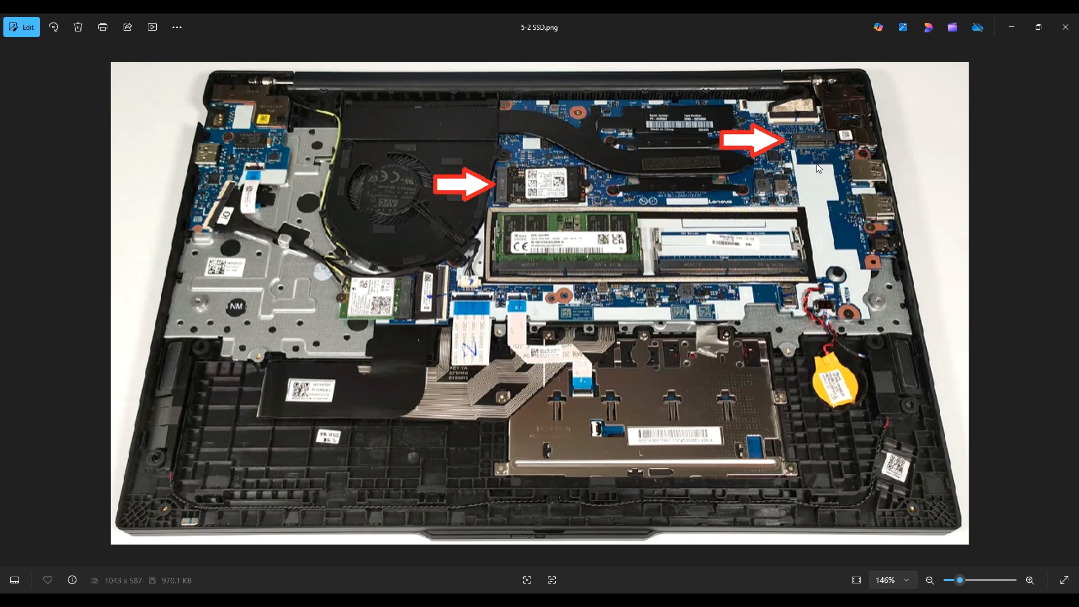
mouse_move(816, 195)
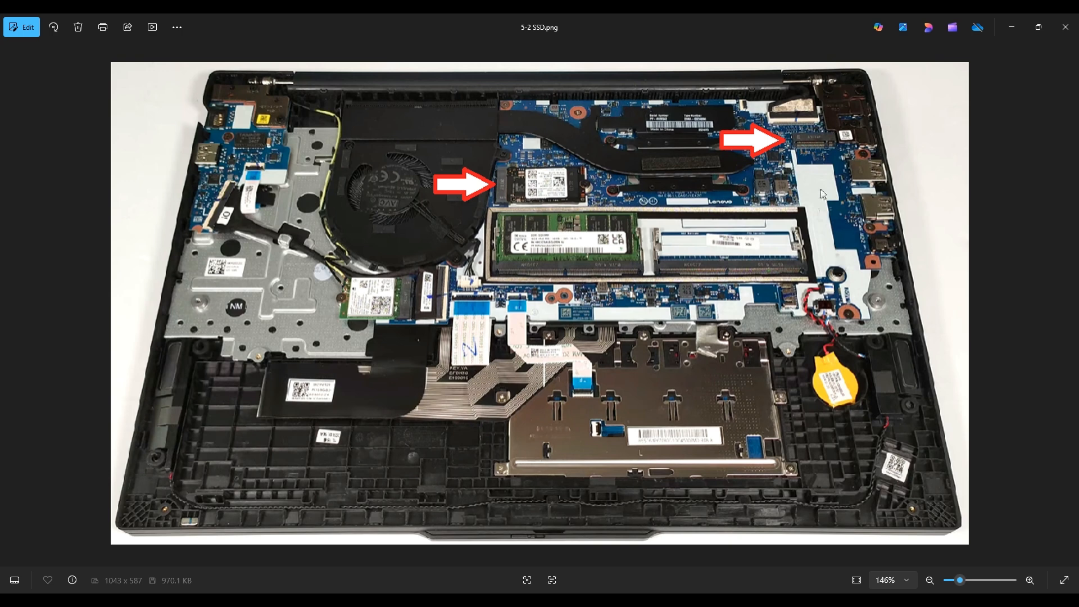
mouse_move(515, 140)
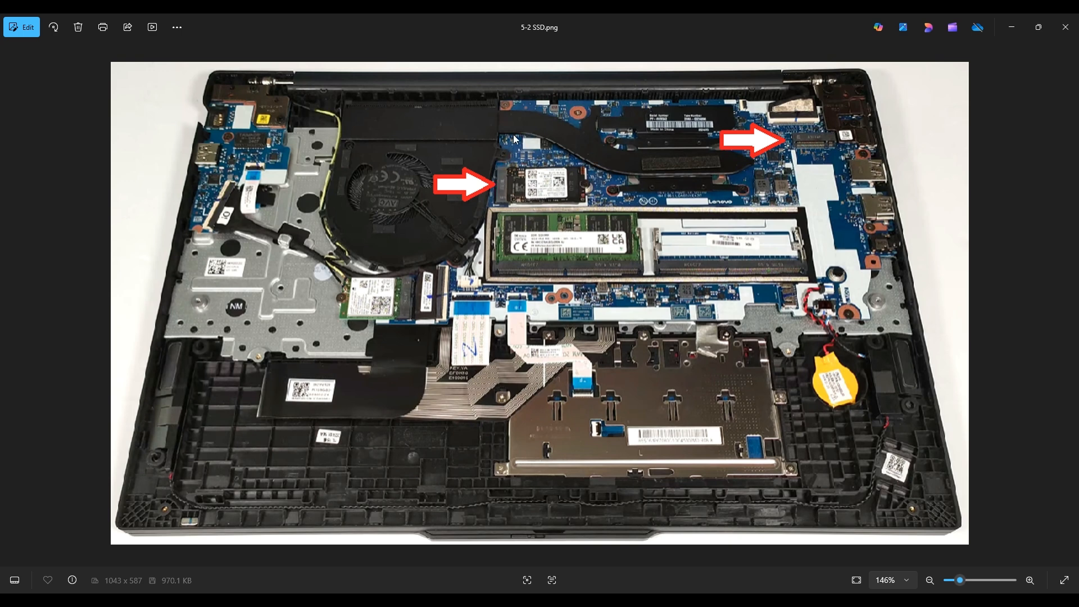
mouse_move(535, 207)
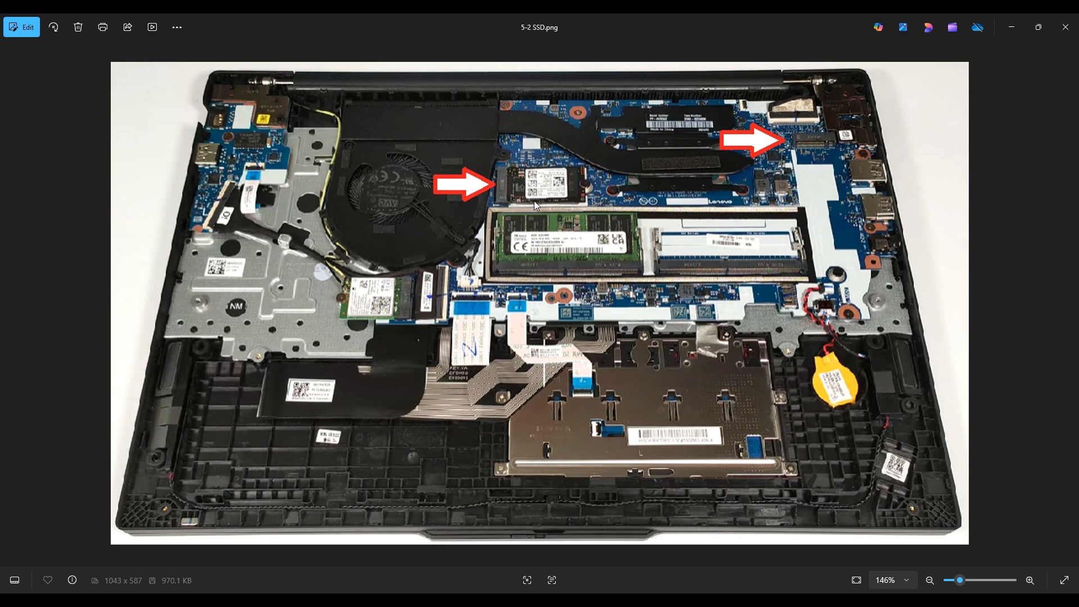
mouse_move(606, 212)
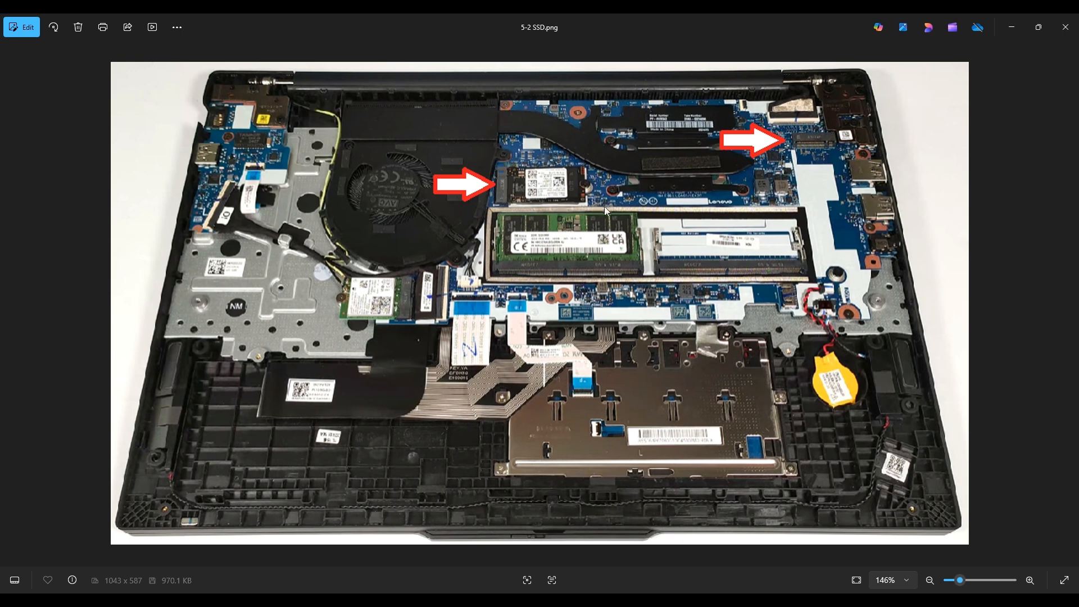
mouse_move(833, 267)
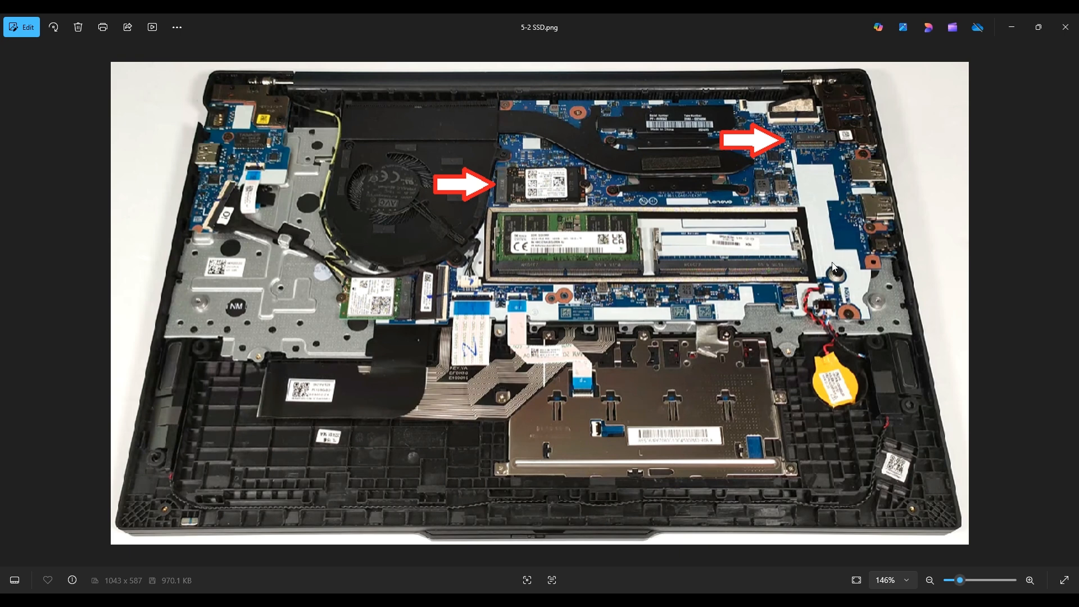
mouse_move(816, 141)
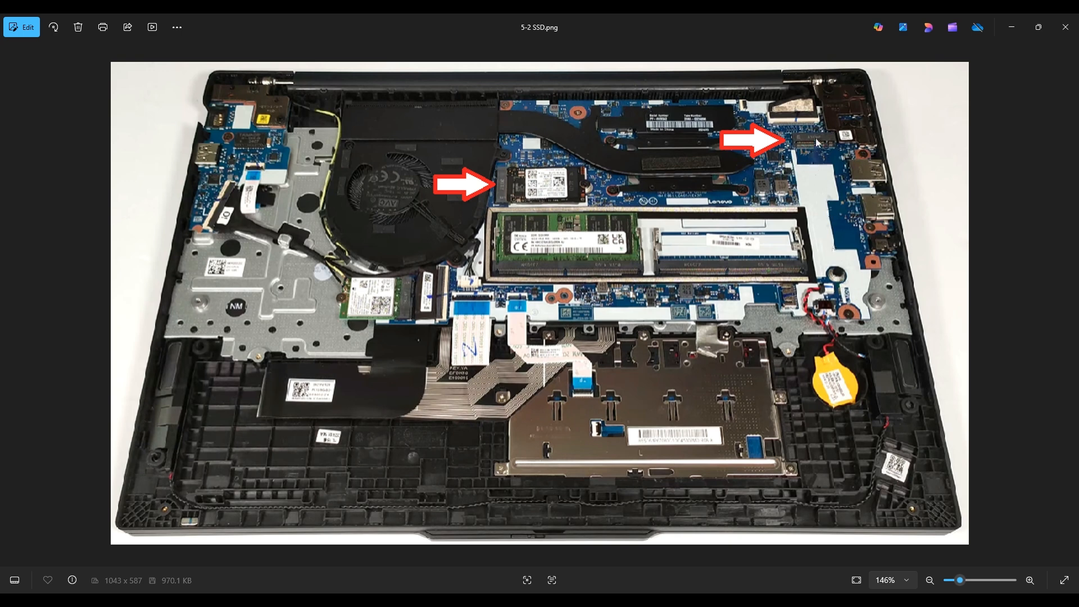
mouse_move(840, 276)
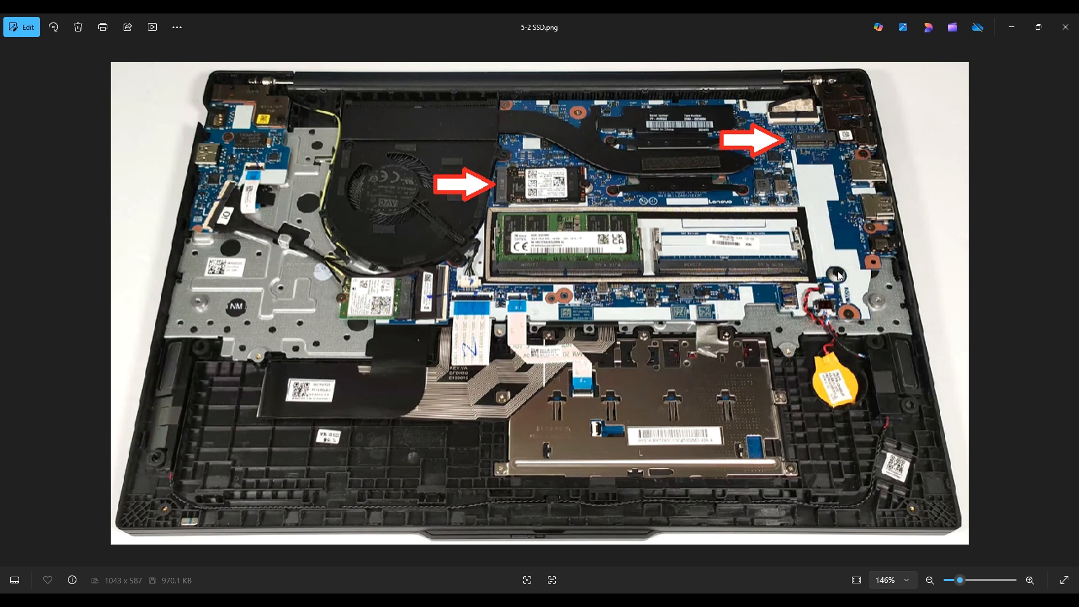
mouse_move(823, 173)
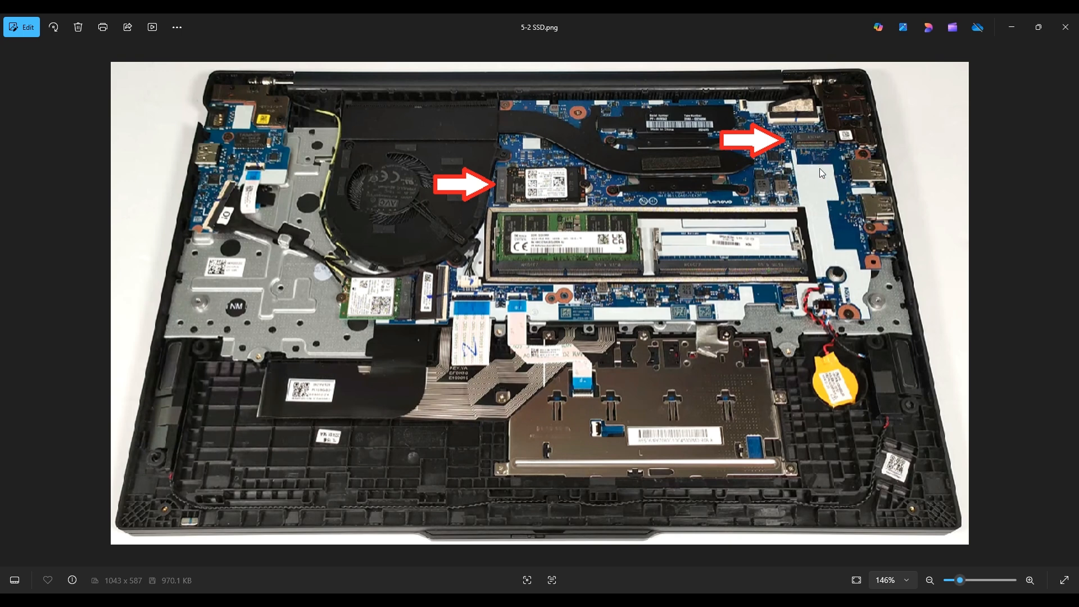
mouse_move(819, 171)
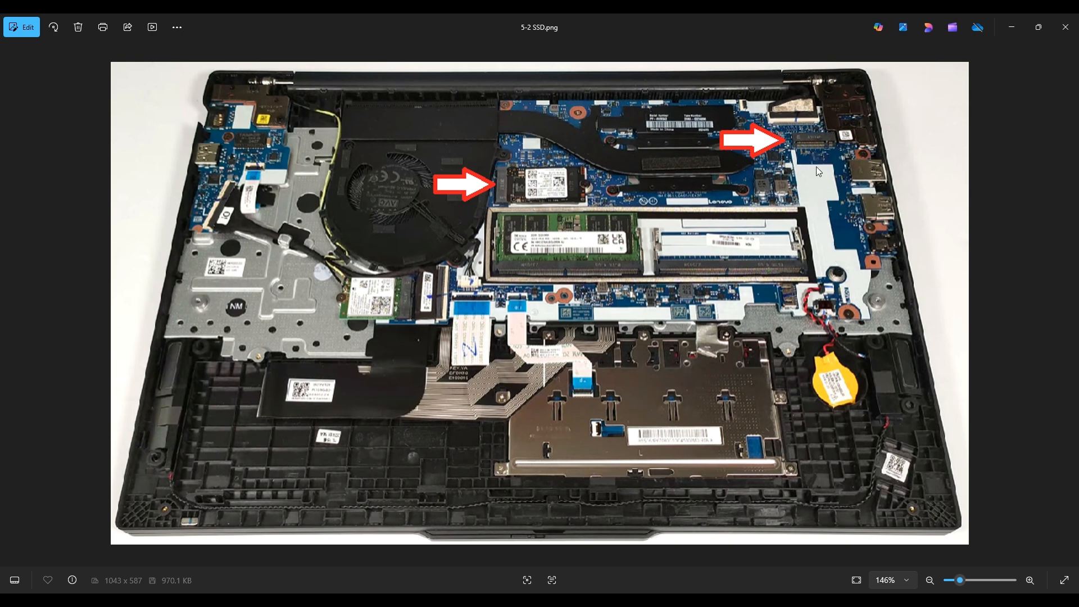
mouse_move(811, 183)
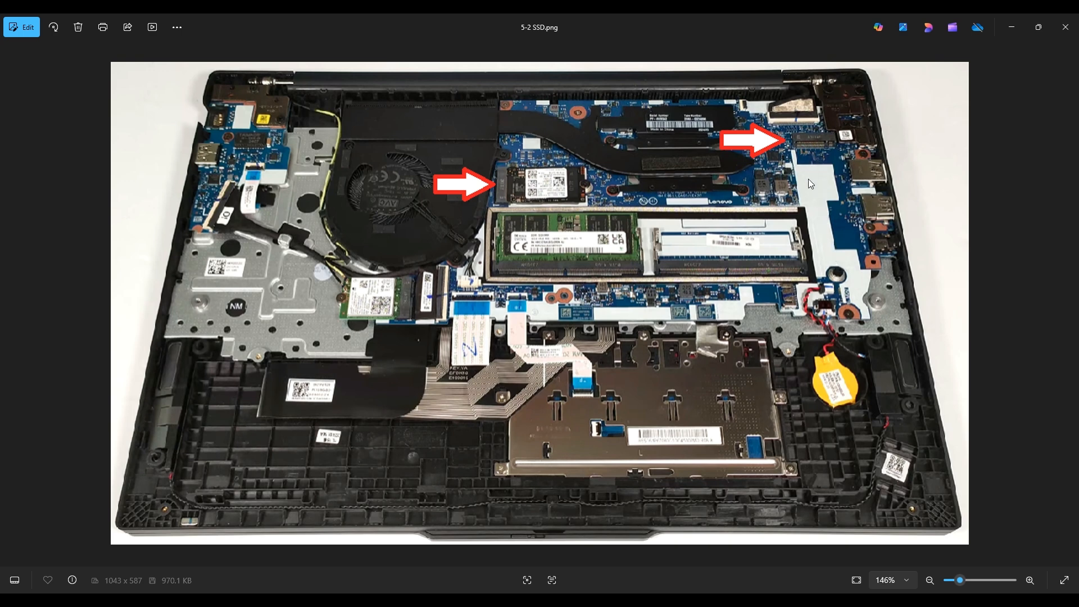
mouse_move(822, 184)
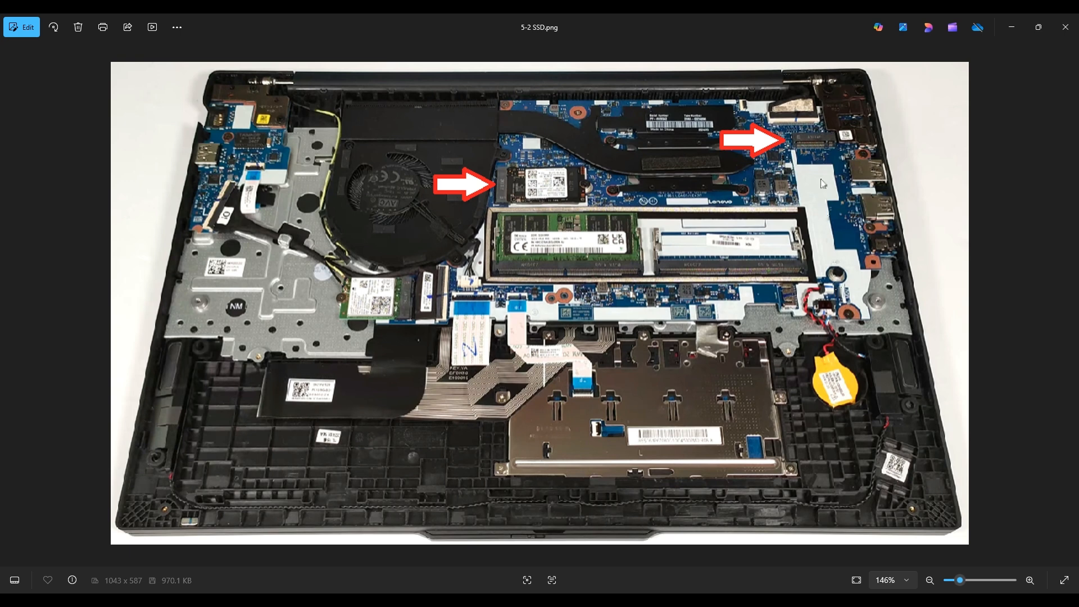
mouse_move(949, 519)
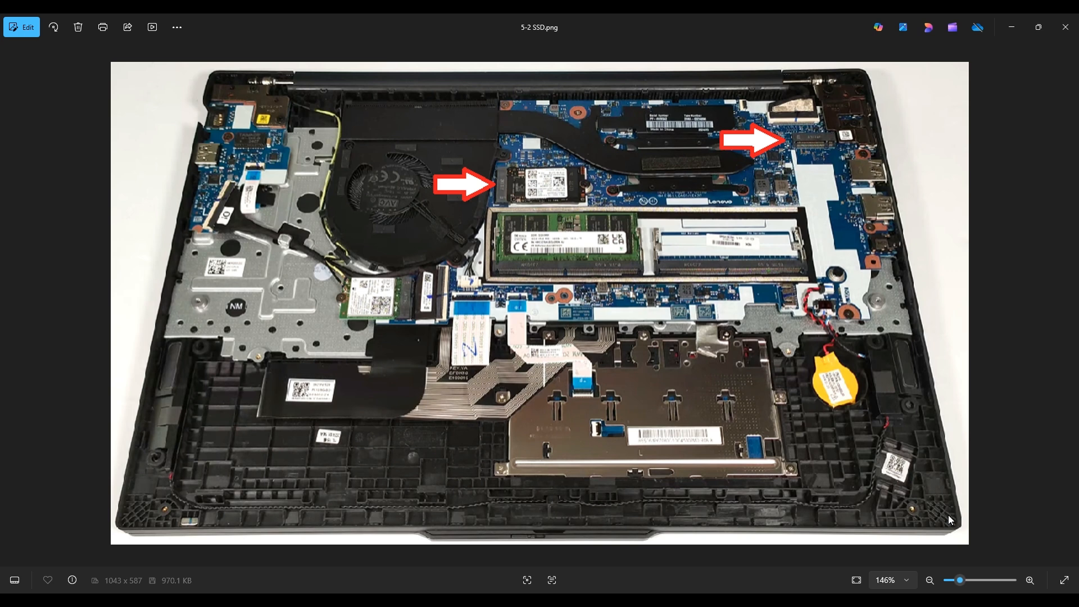
mouse_move(817, 195)
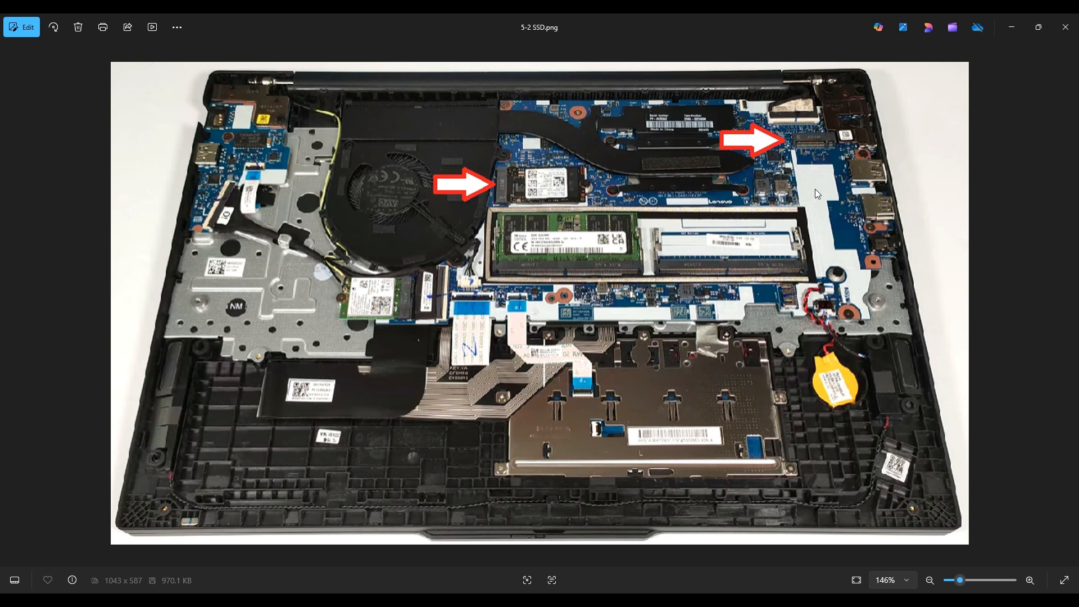
mouse_move(713, 175)
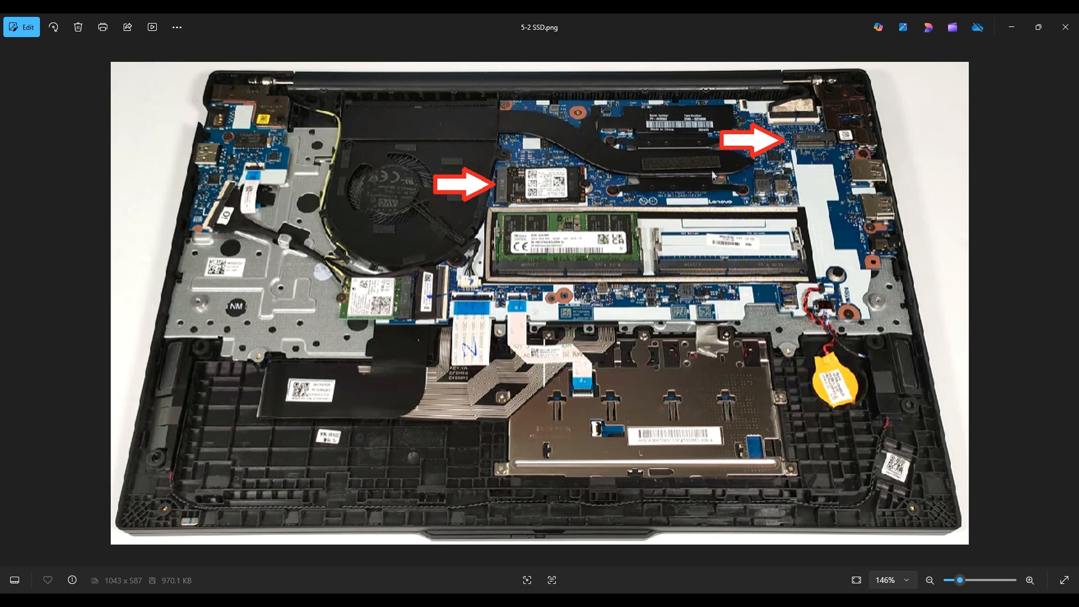
mouse_move(580, 202)
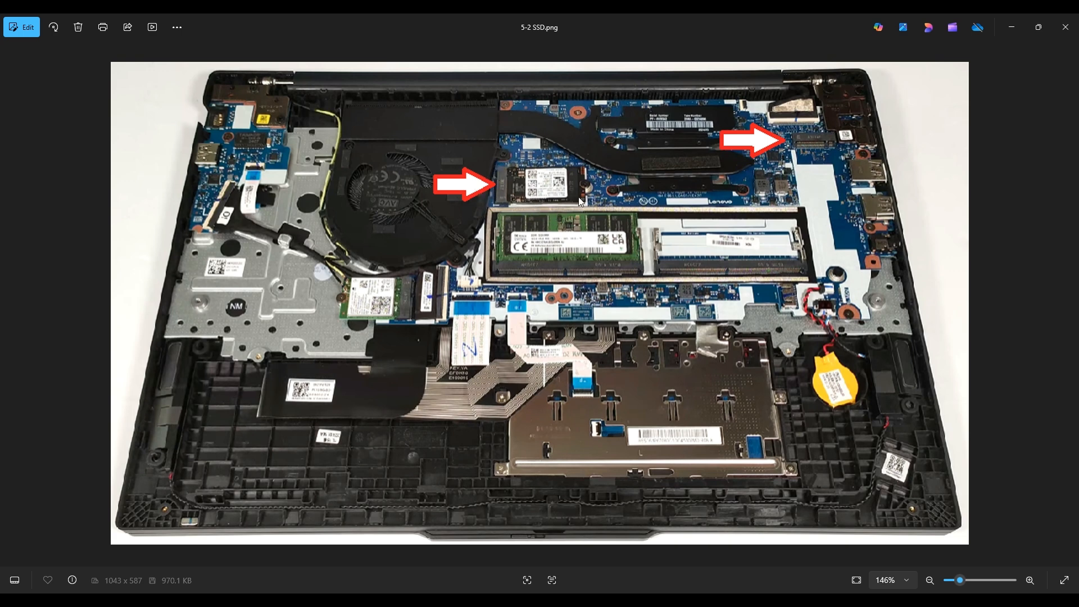
mouse_move(580, 205)
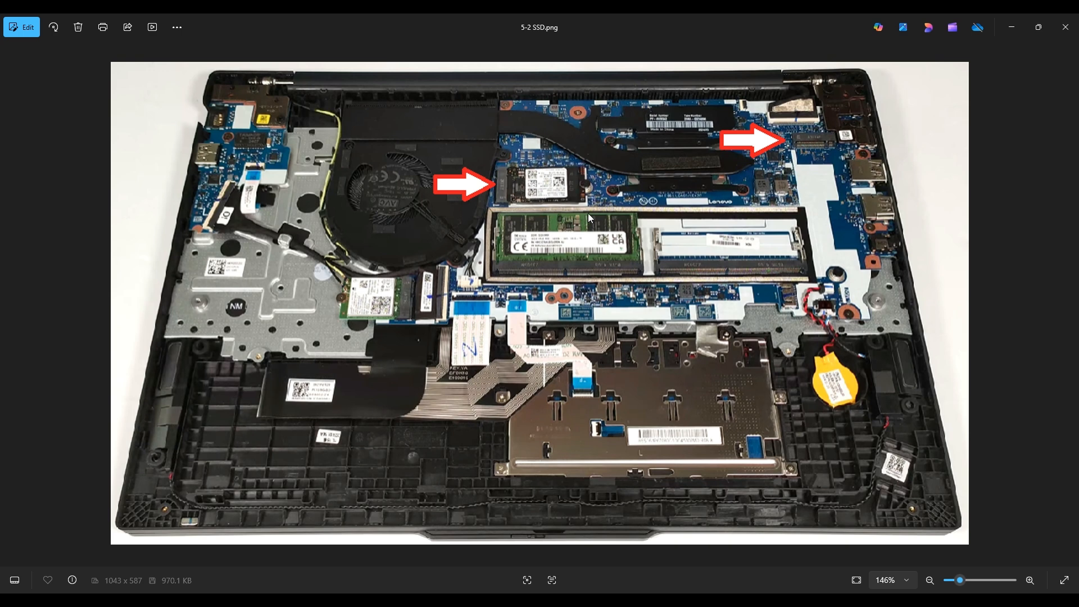
mouse_move(526, 171)
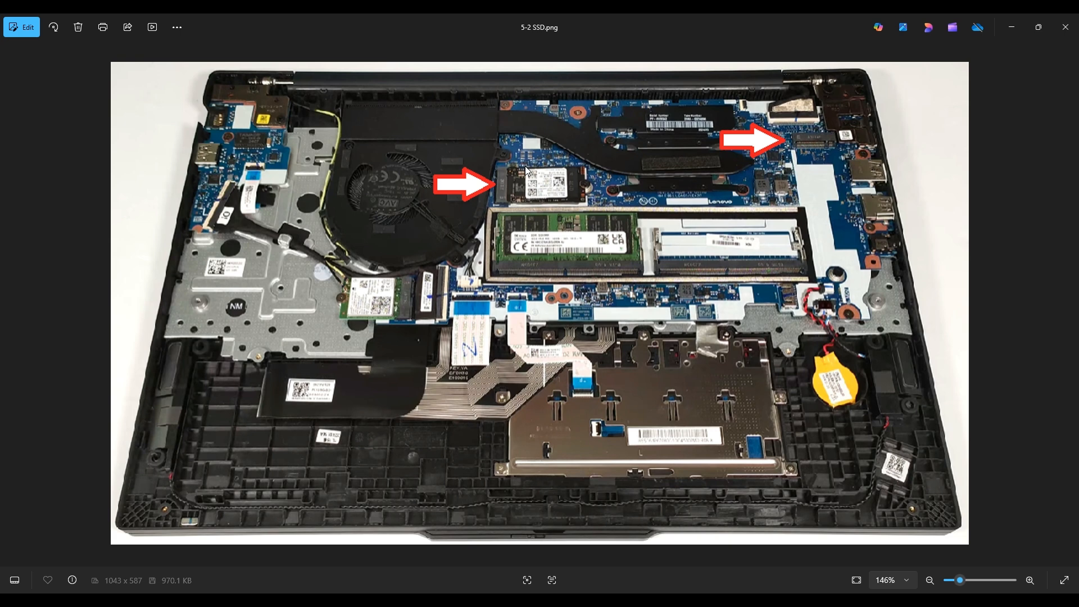
mouse_move(593, 313)
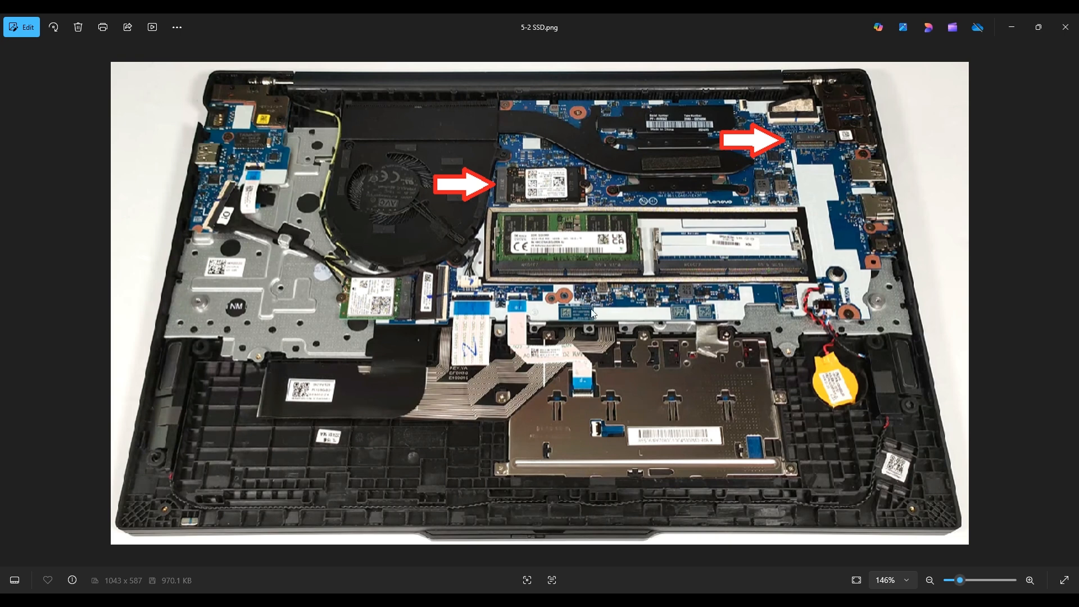
mouse_move(642, 315)
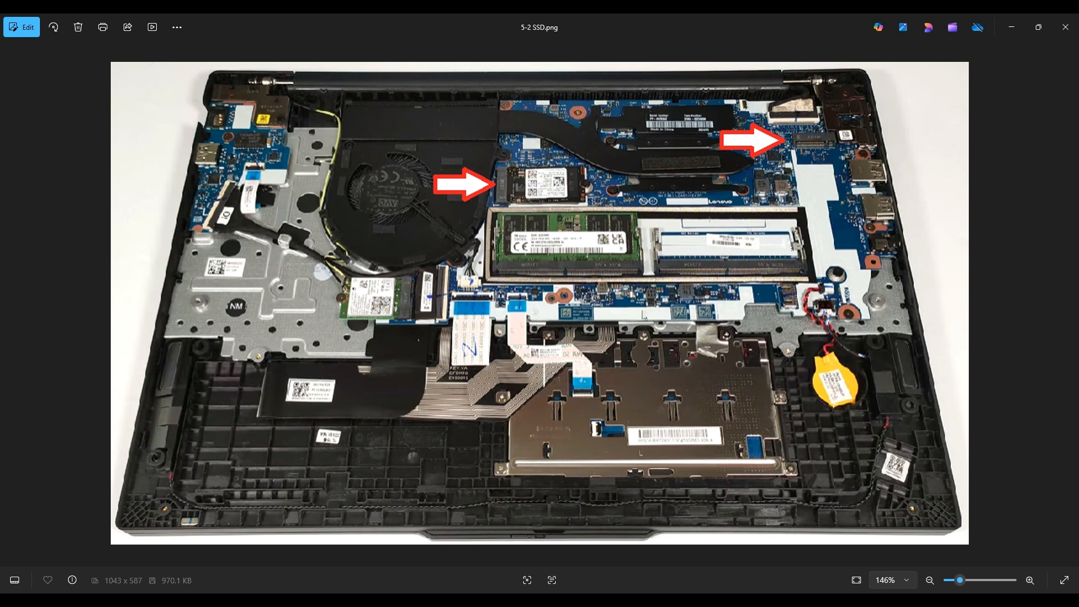